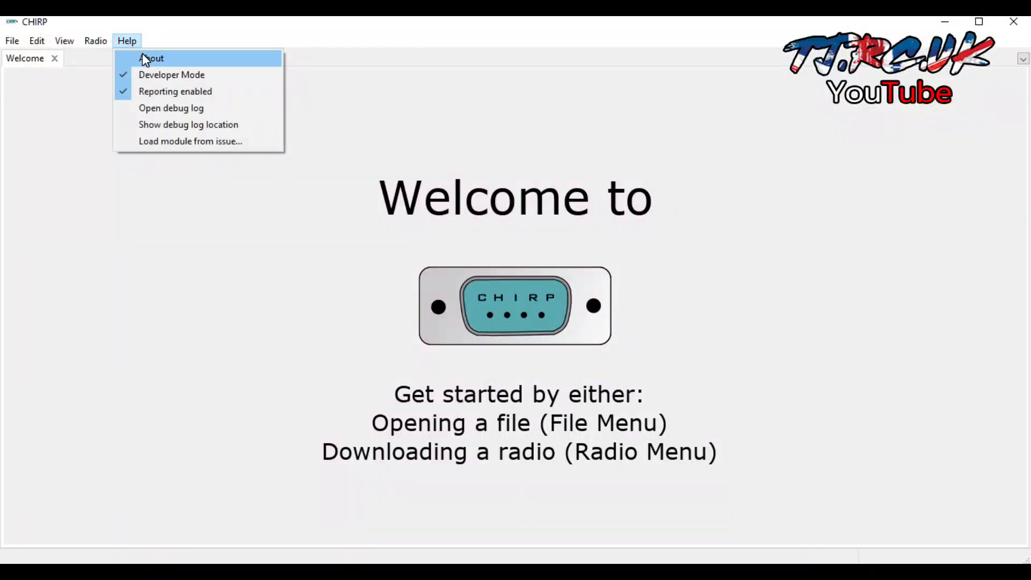
View CHIRP's version info, then download the Quansheng UV-K5 memories over COM3.
click(152, 58)
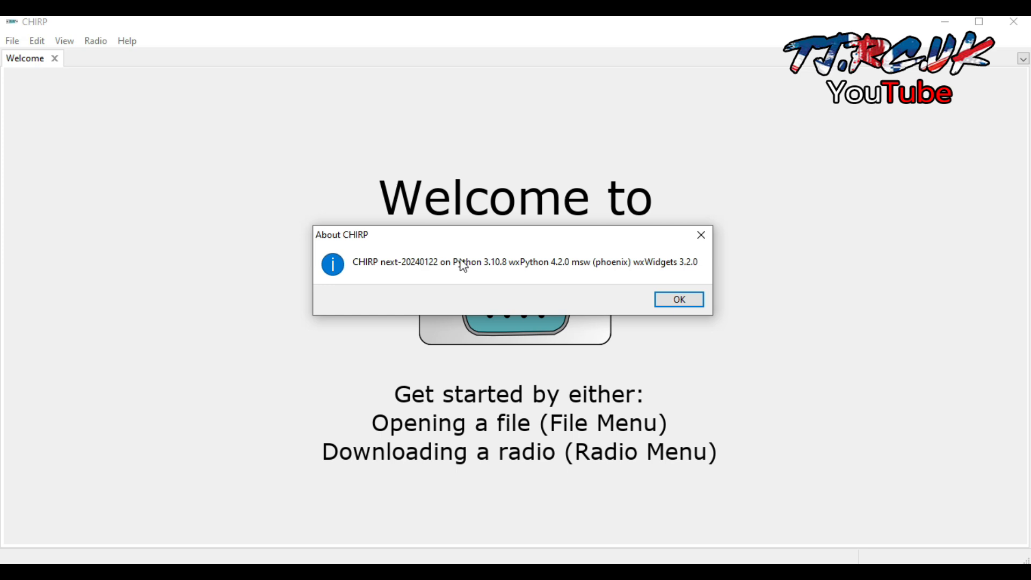
mouse_move(541, 267)
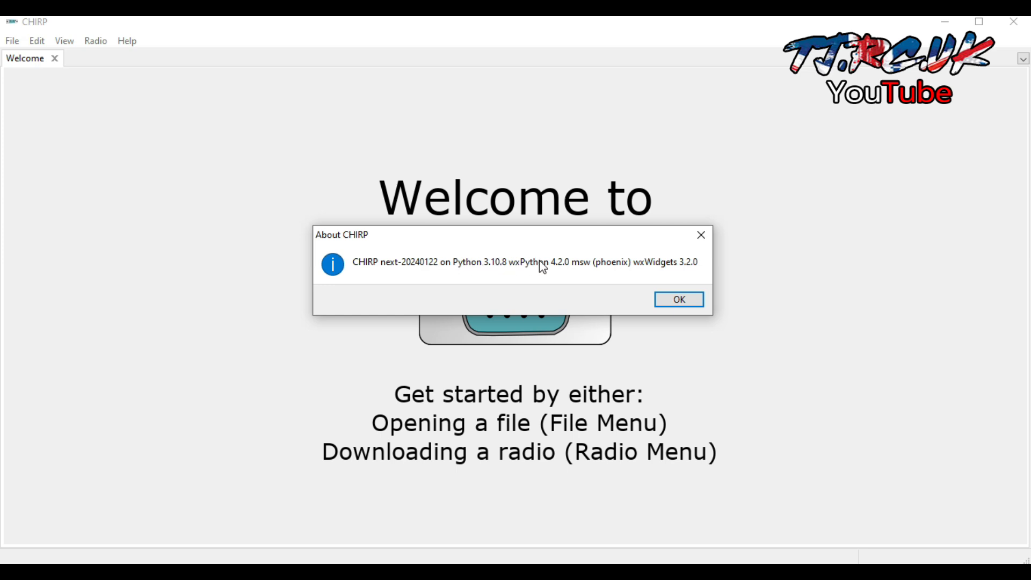
mouse_move(613, 265)
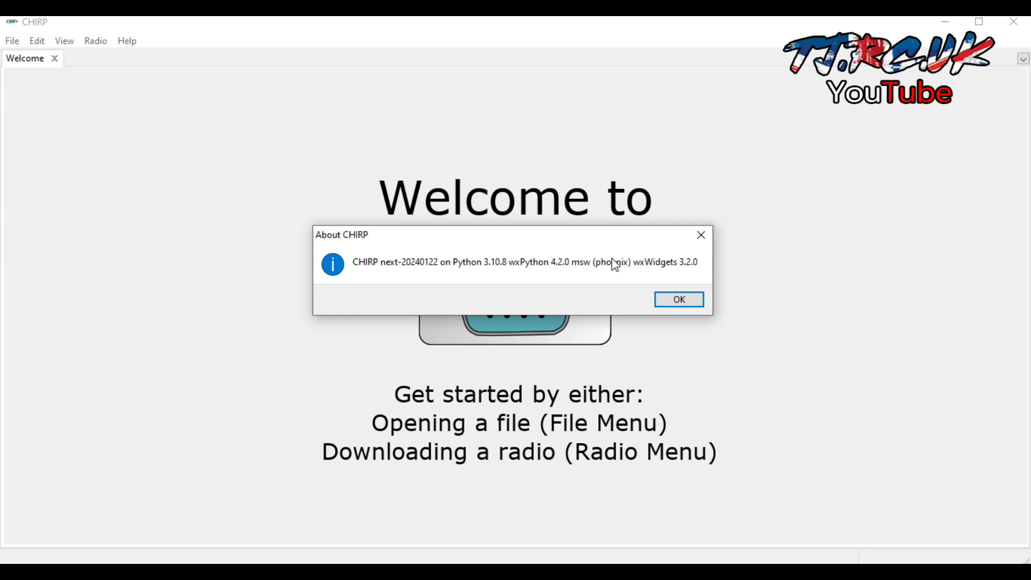
mouse_move(697, 269)
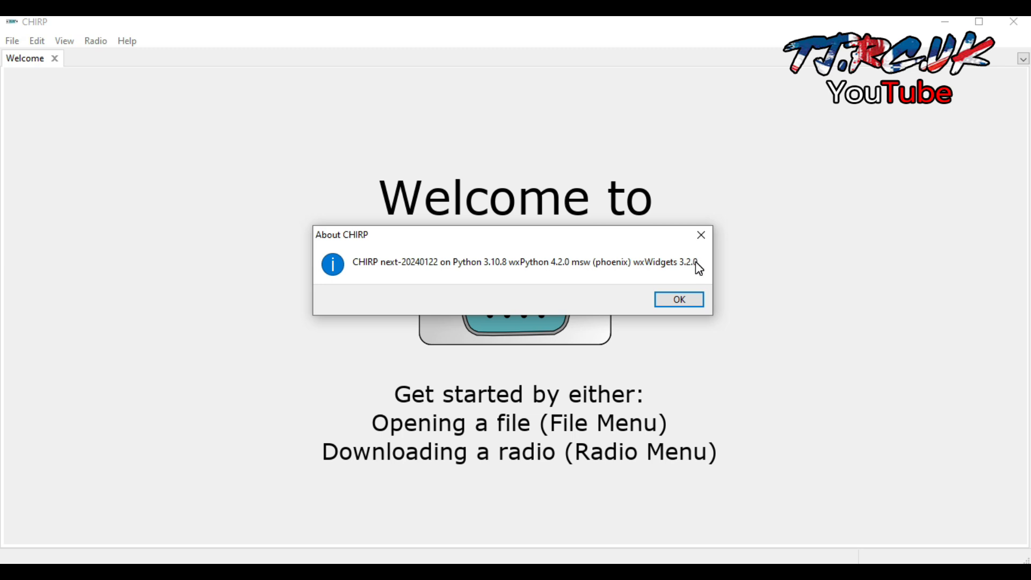
click(678, 299)
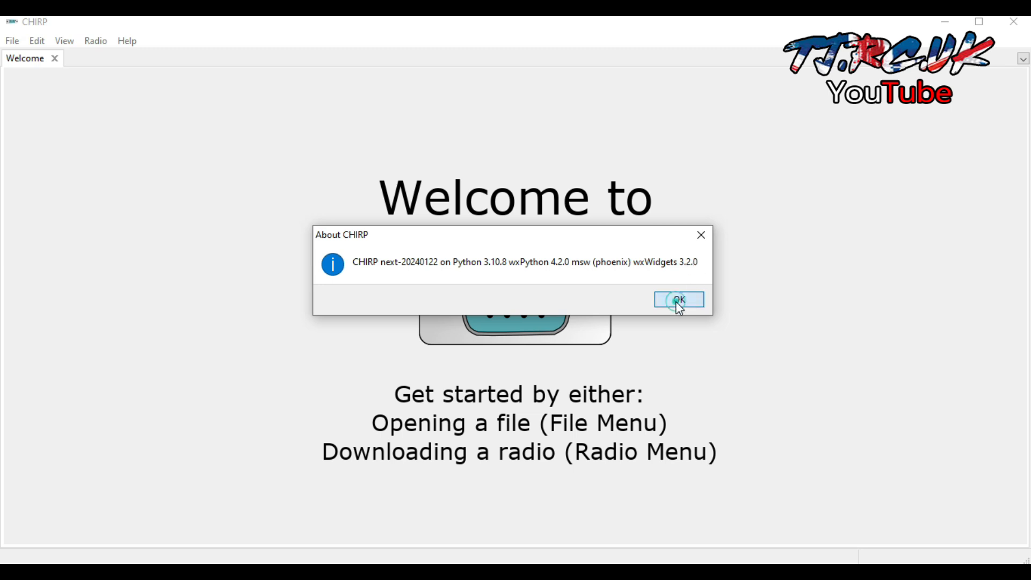
click(678, 300)
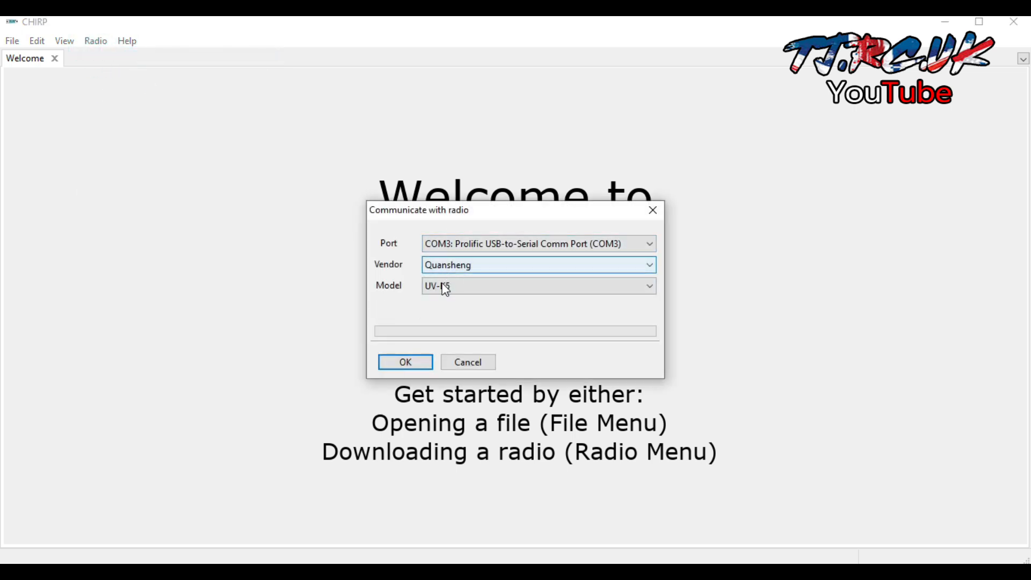
click(405, 361)
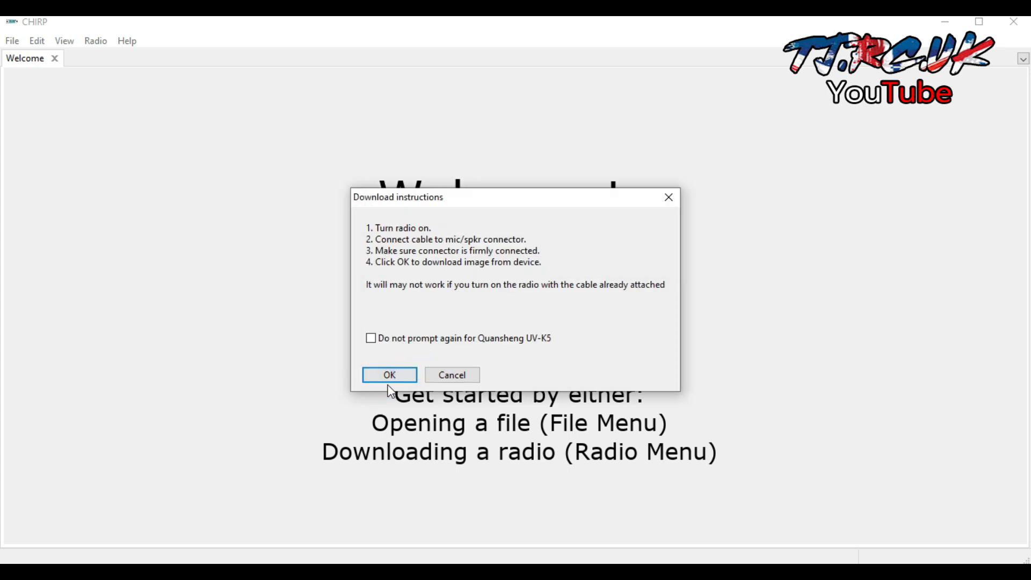
click(389, 375)
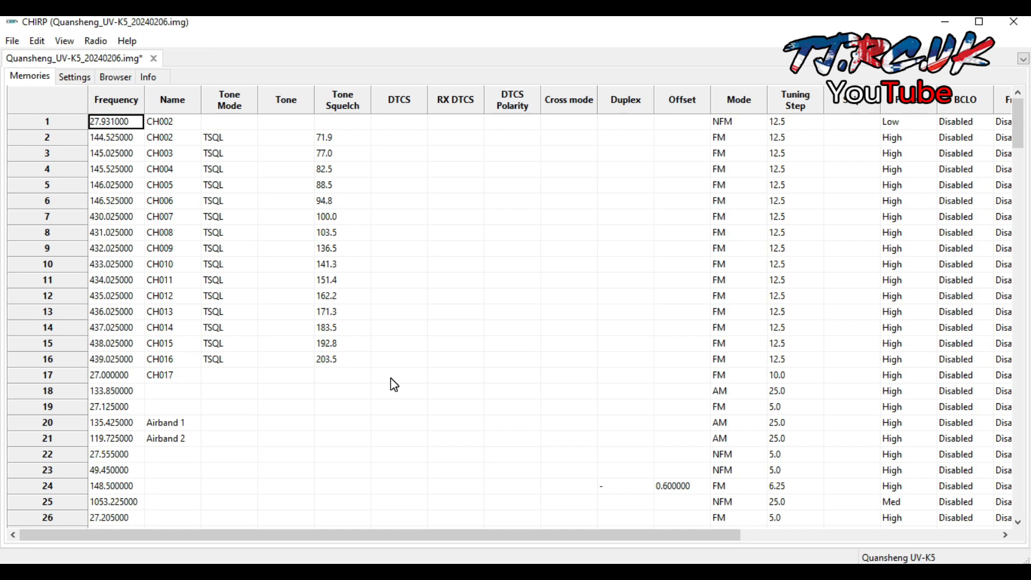
mouse_move(74, 77)
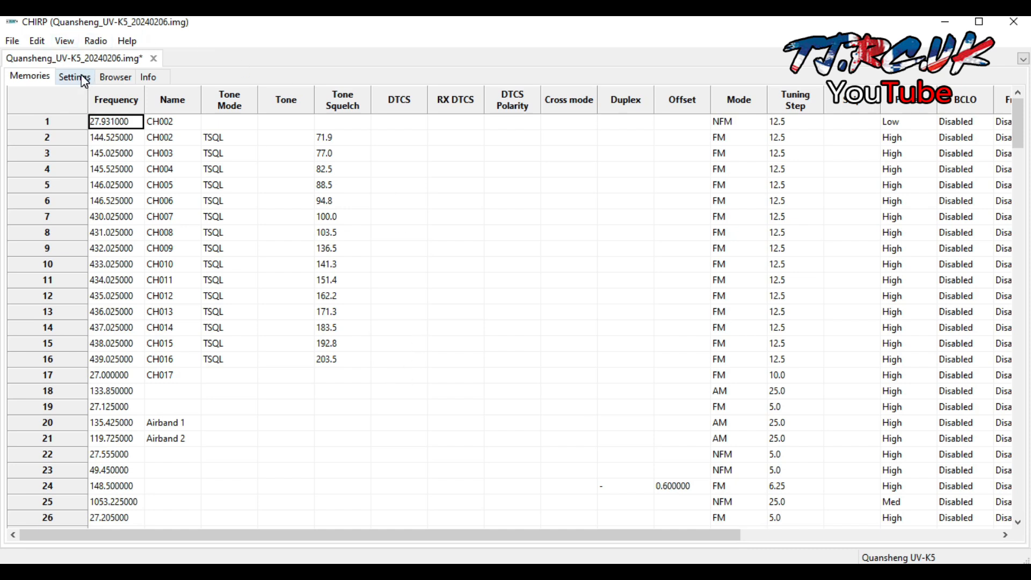
Enable 'Limits disabled for modified firmware' in Driver information, accept the warning, return to Memories.
click(73, 77)
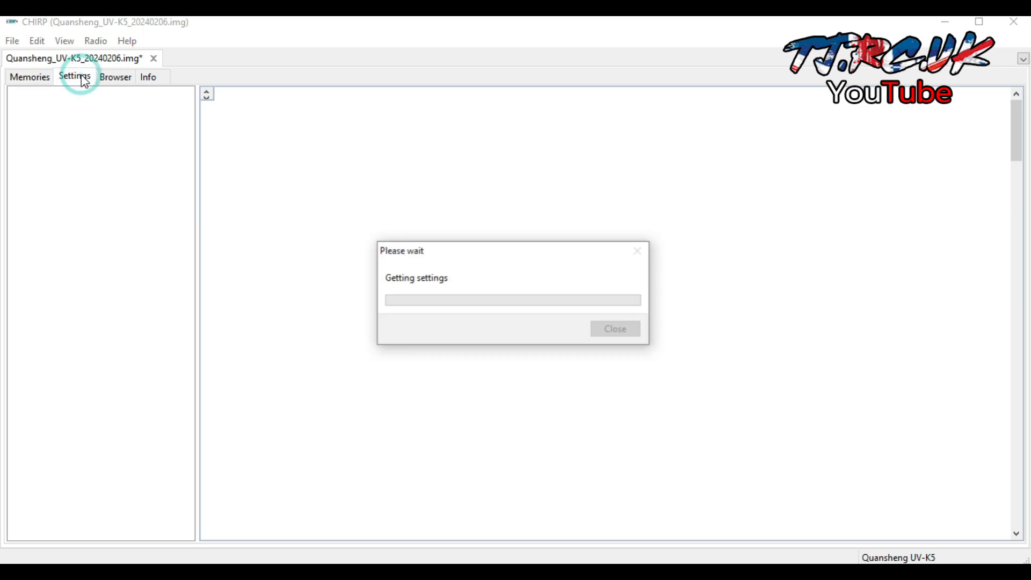
click(63, 189)
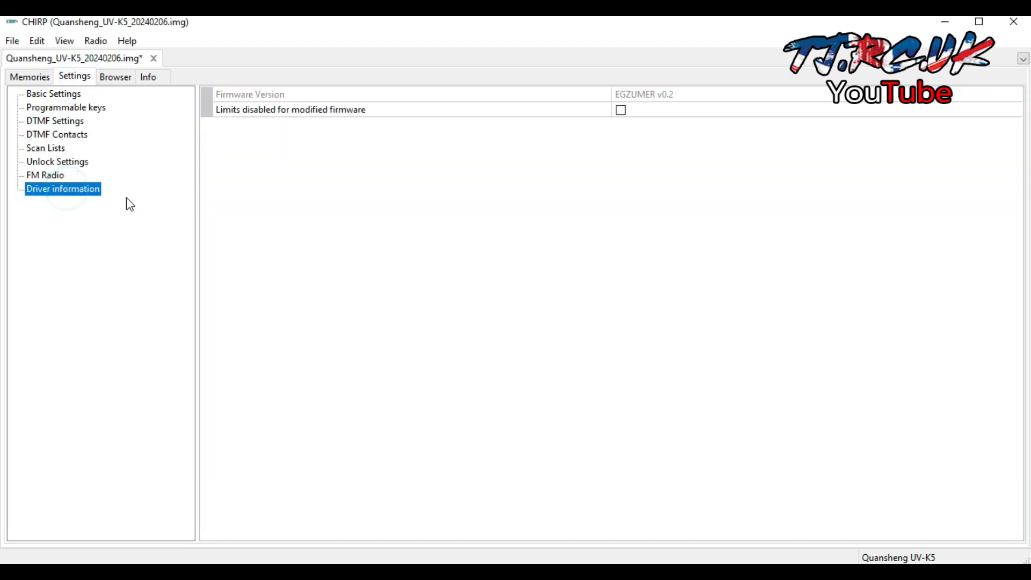
mouse_move(623, 109)
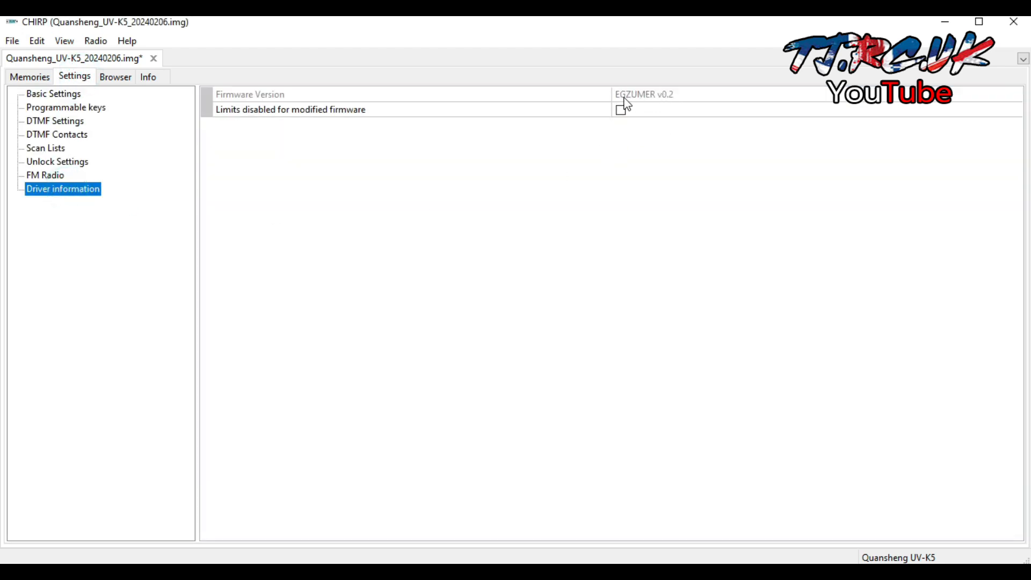
click(620, 109)
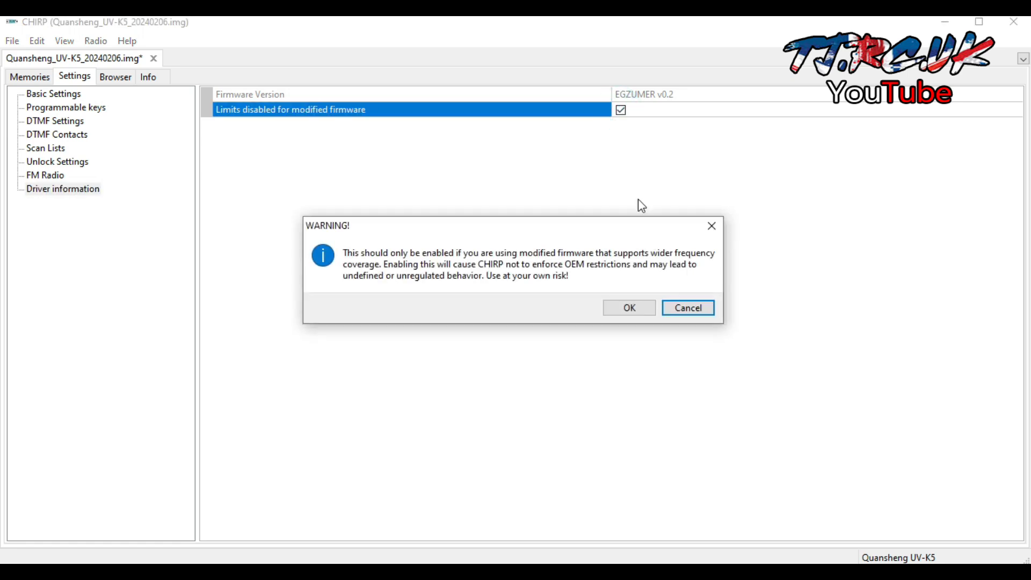
click(628, 308)
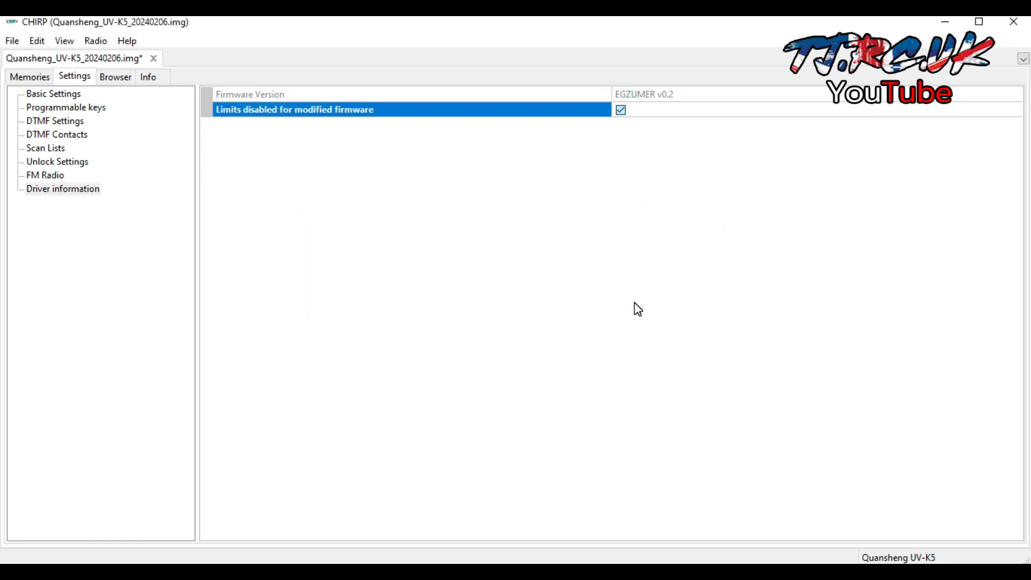
click(29, 77)
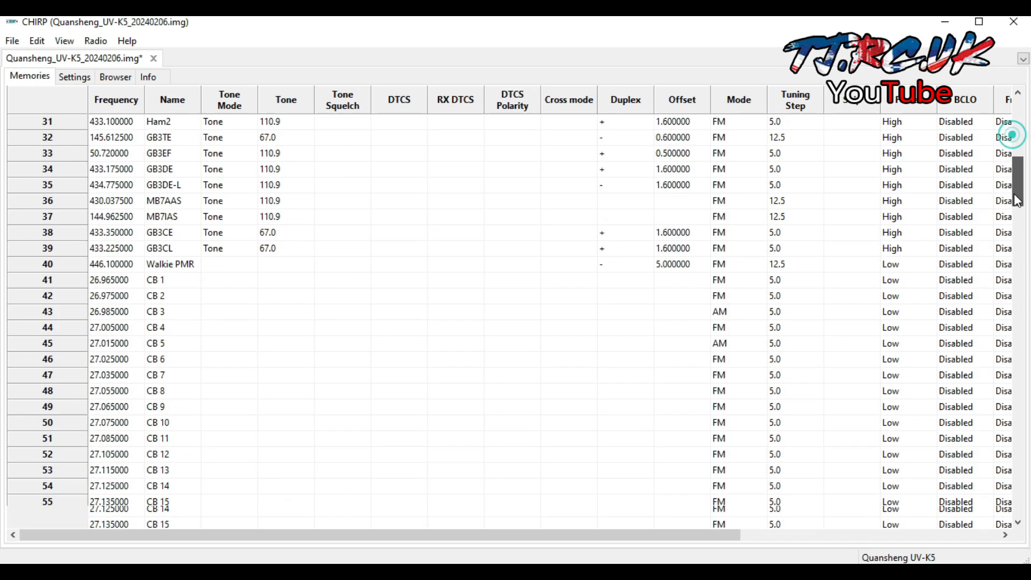
Scroll the memory grid down to the empty channels around 190–200.
scroll(down, 3)
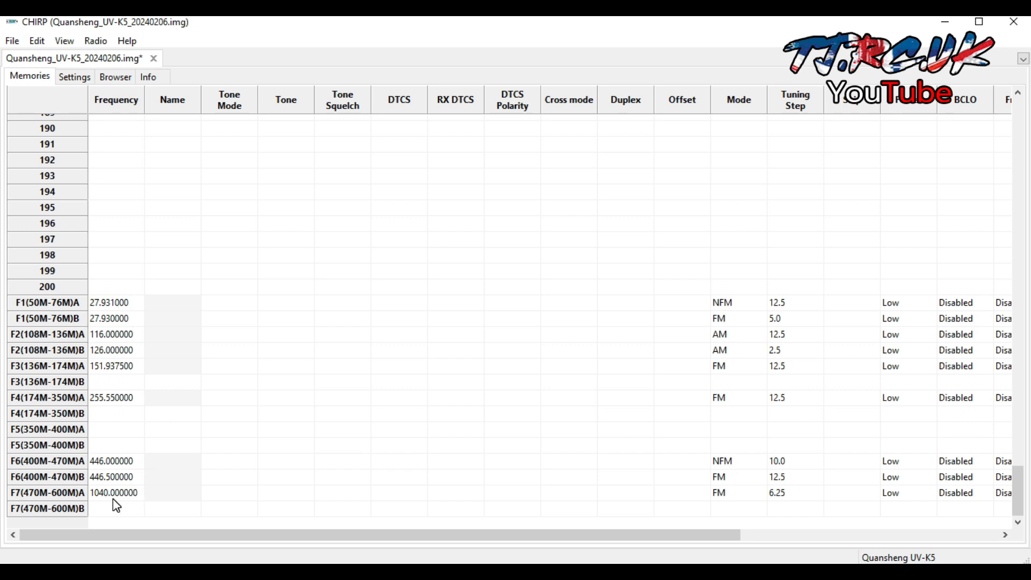
mouse_move(1025, 485)
text(02)
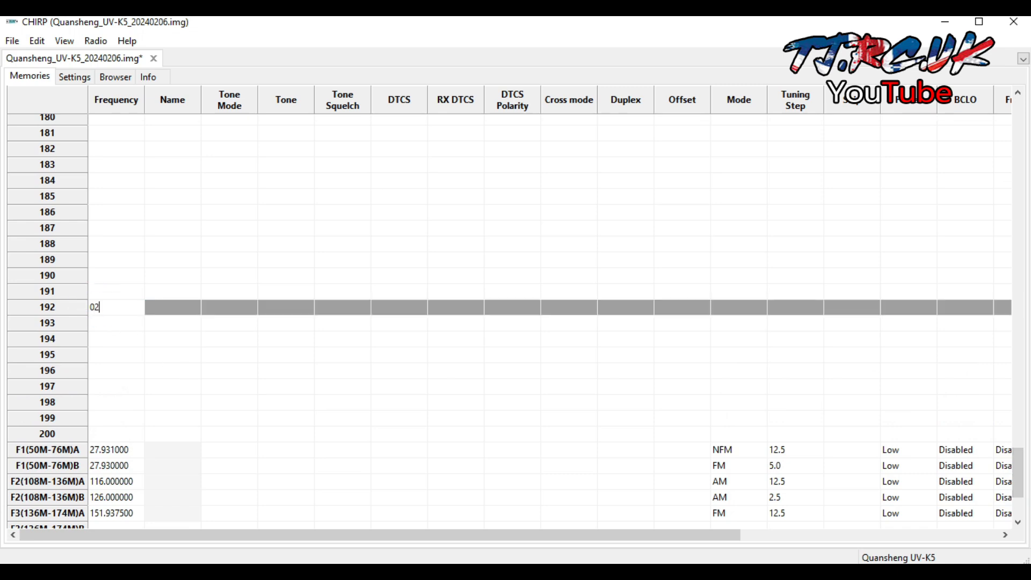
Enter 27 MHz in channel 192 and 1200 MHz in 193, and start typing 1300 for 194.
text(7.000000)
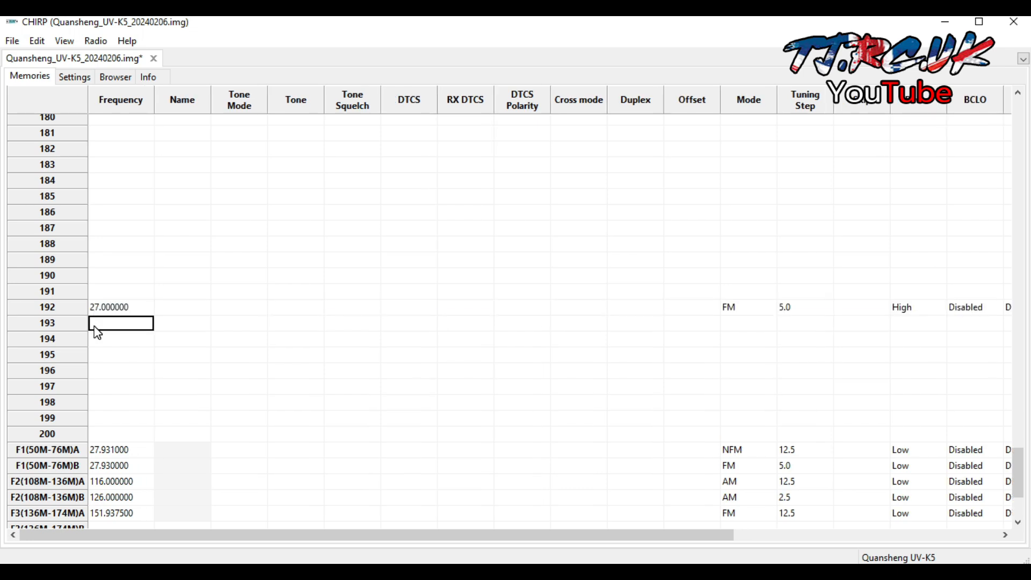
text(1200.000000)
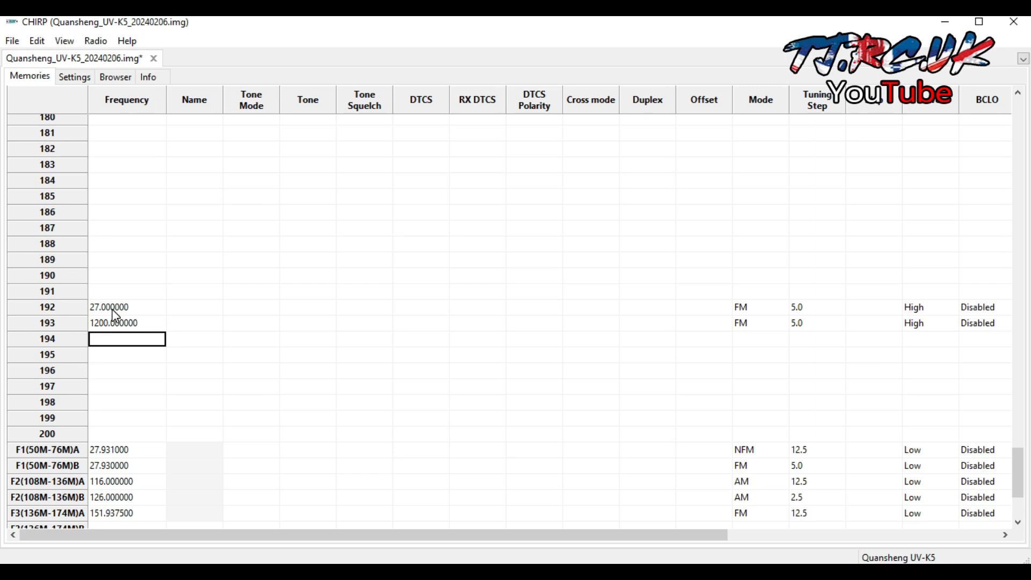
mouse_move(111, 349)
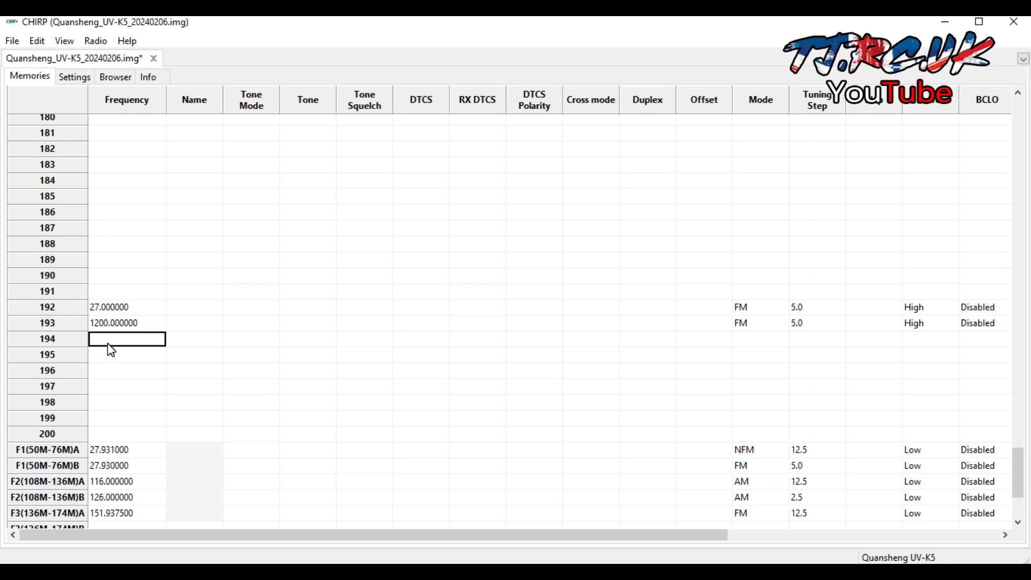
text(1300.000)
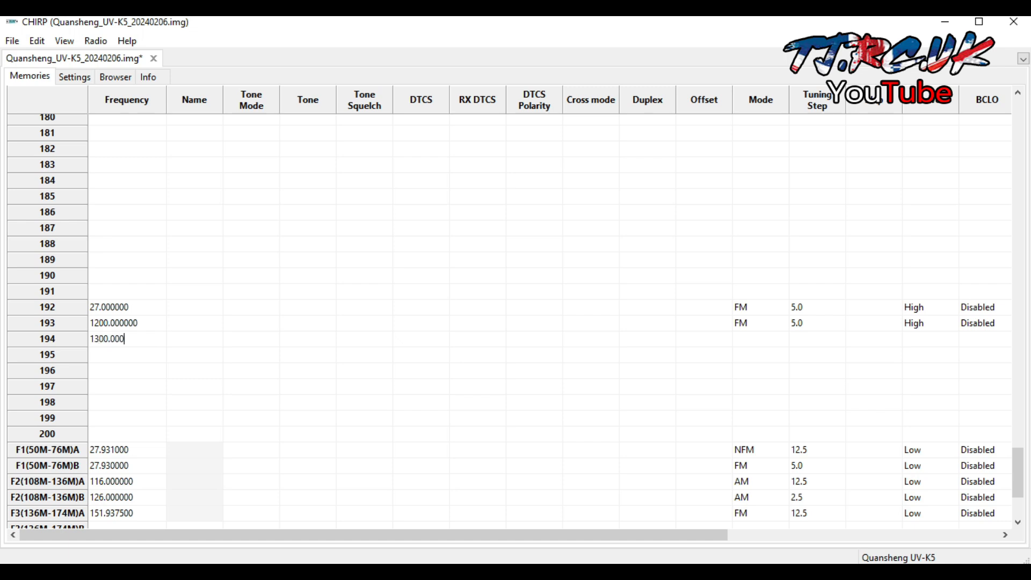
Dismiss the out-of-range warning for 1300 MHz and give channel 194 1299 MHz instead.
key(Enter)
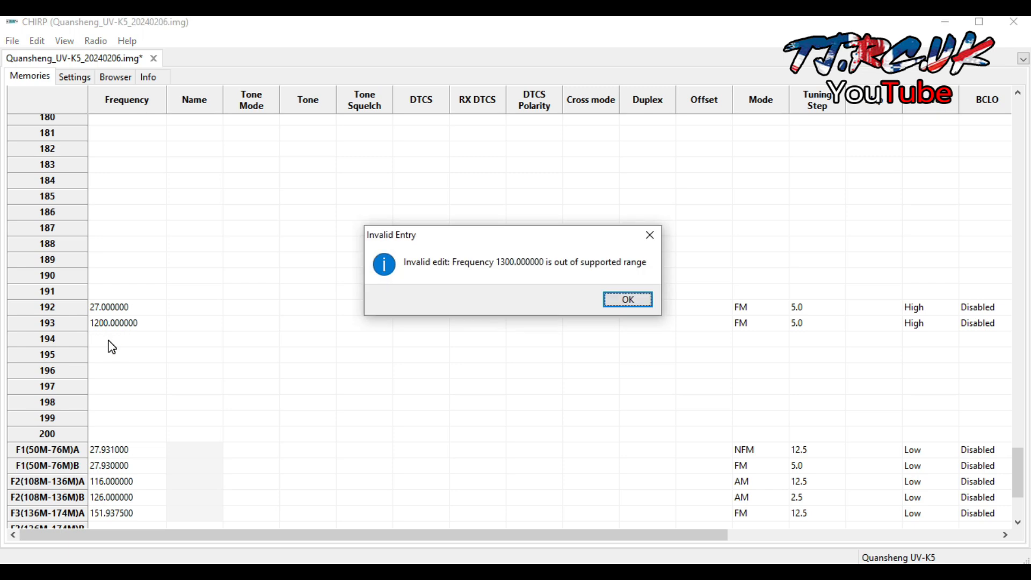
click(626, 299)
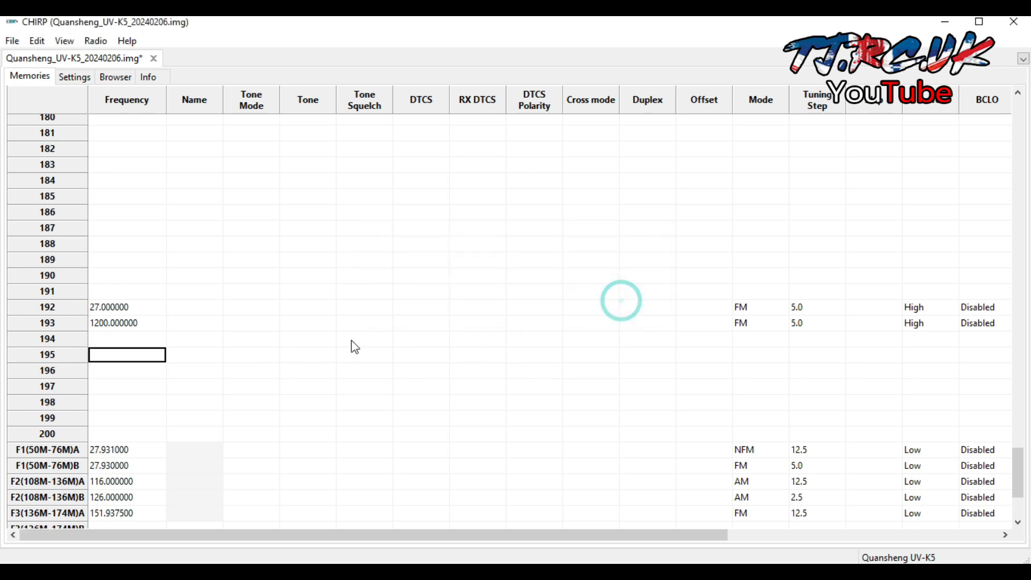
text(12)
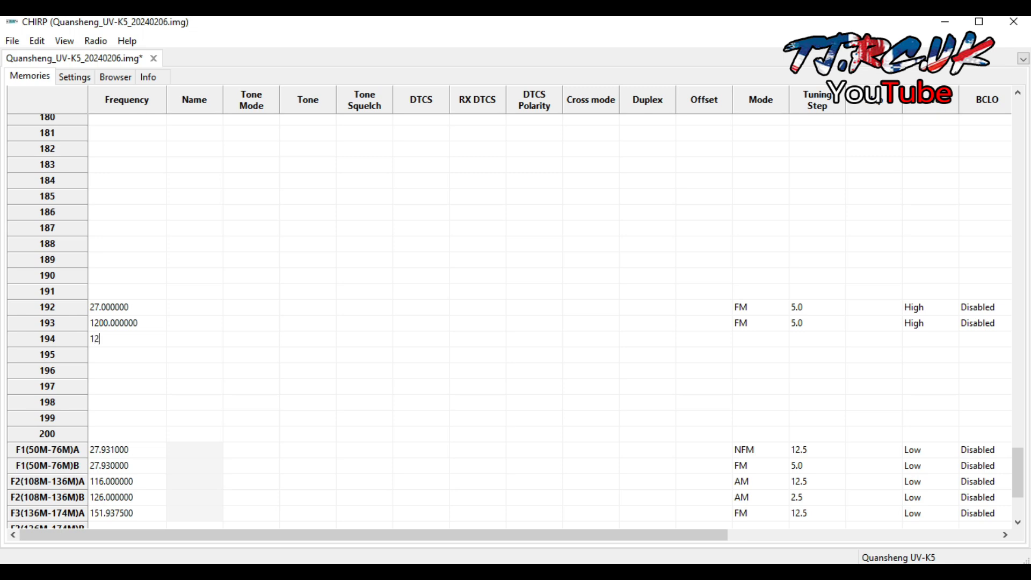
text(99.000000)
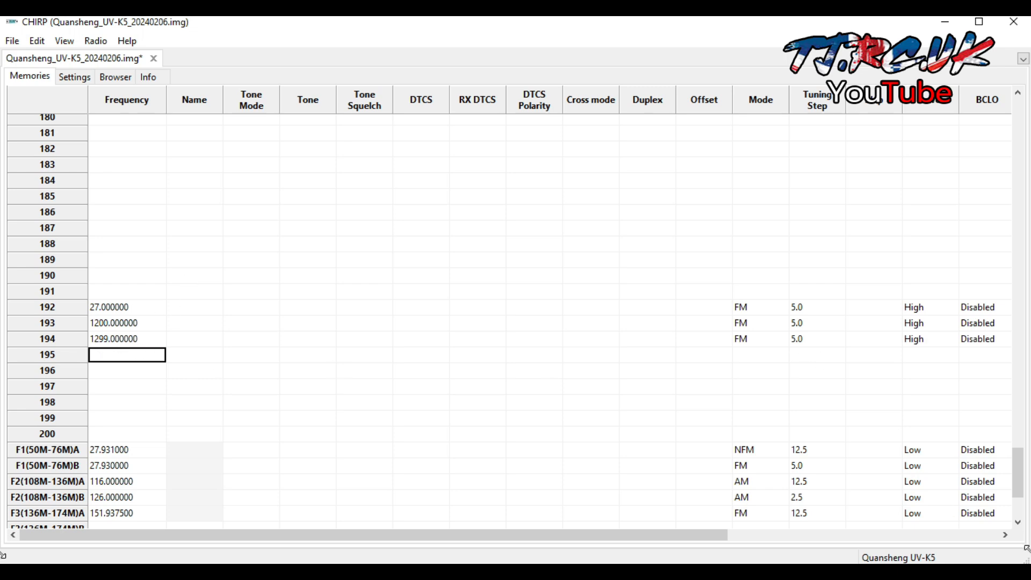
scroll(down, 3)
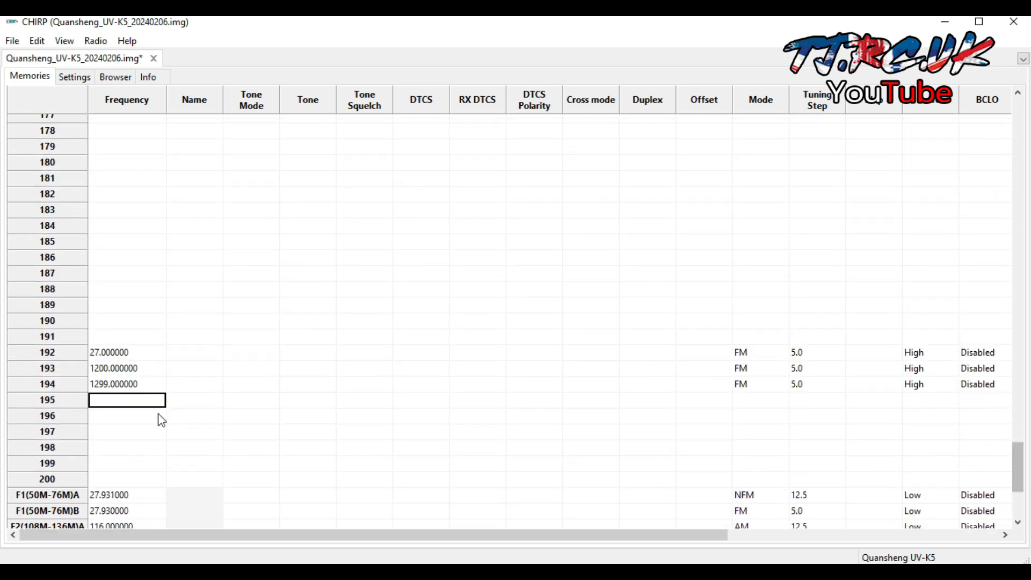
Save the edited UV-K5 image as 'today.img' via Save As.
click(12, 40)
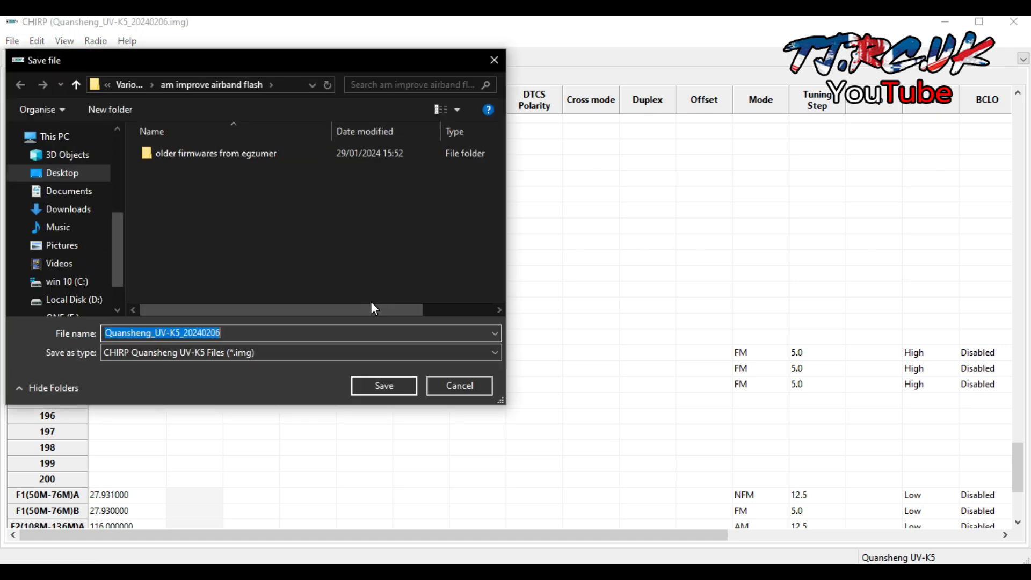
text(today)
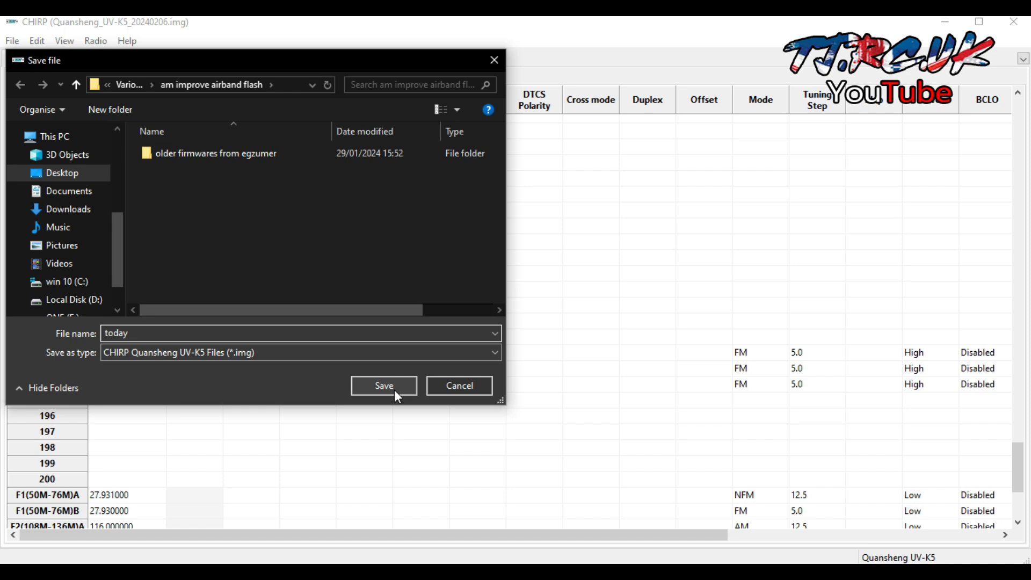
click(383, 386)
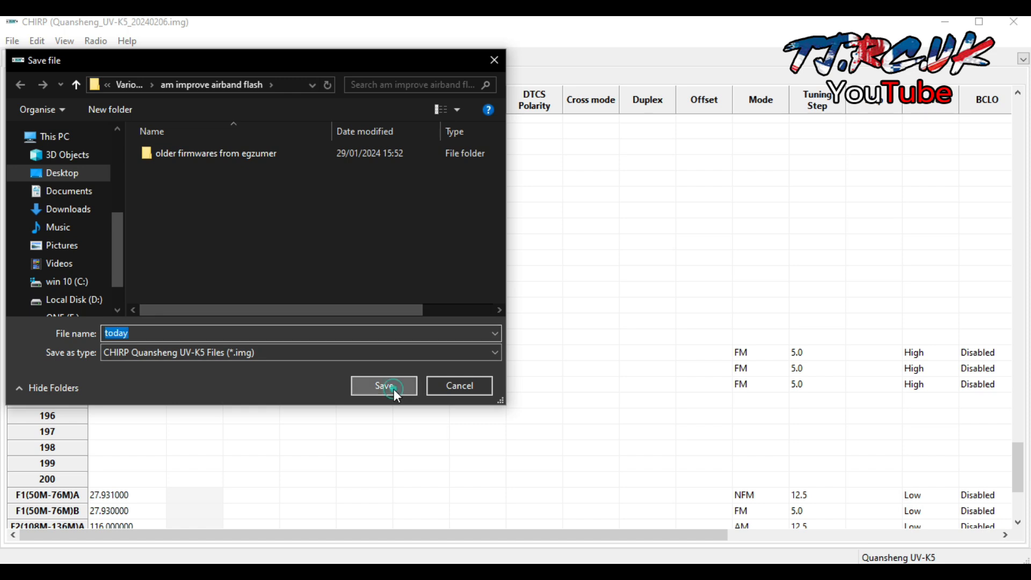
click(384, 385)
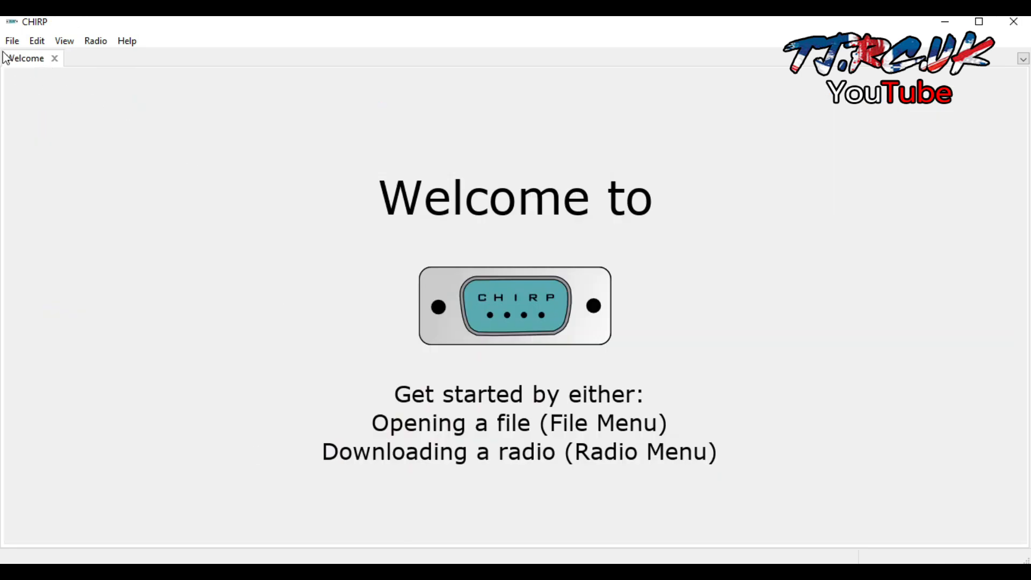
Open the saved today.img image from the File menu.
click(11, 40)
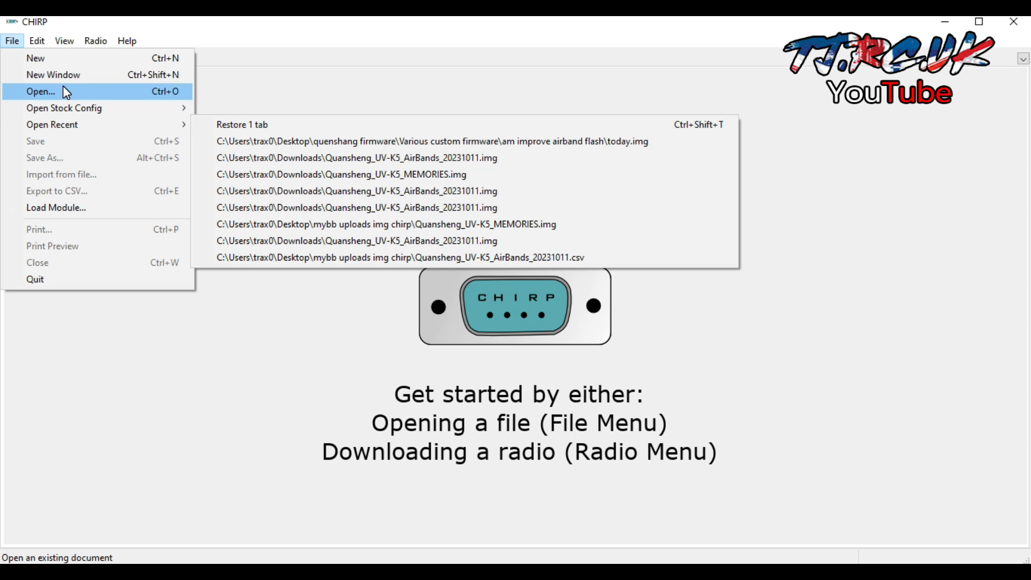
click(41, 92)
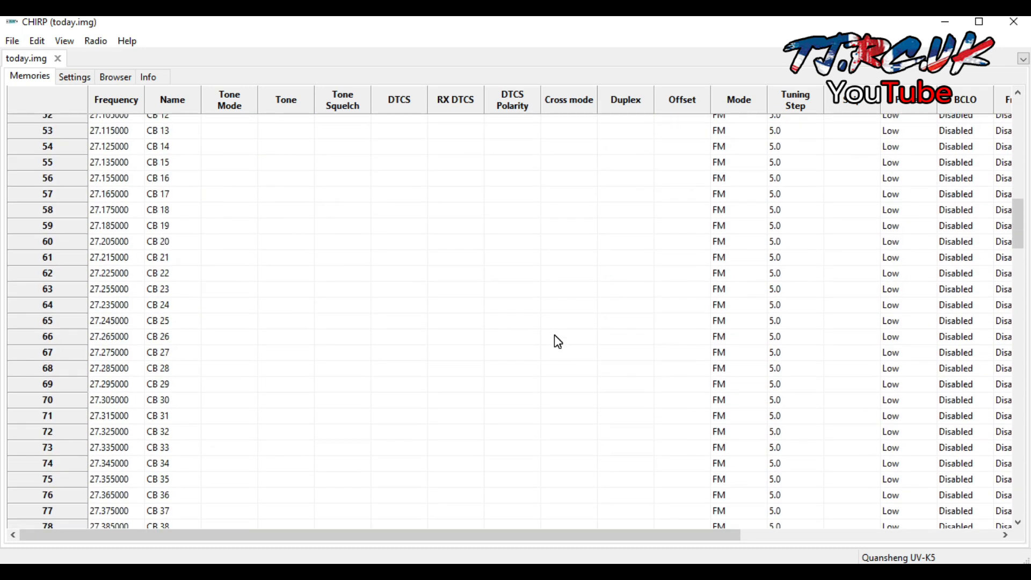
Scroll down to channels 192–194 to confirm 27, 1200 and 1299 MHz persisted.
scroll(down, 3)
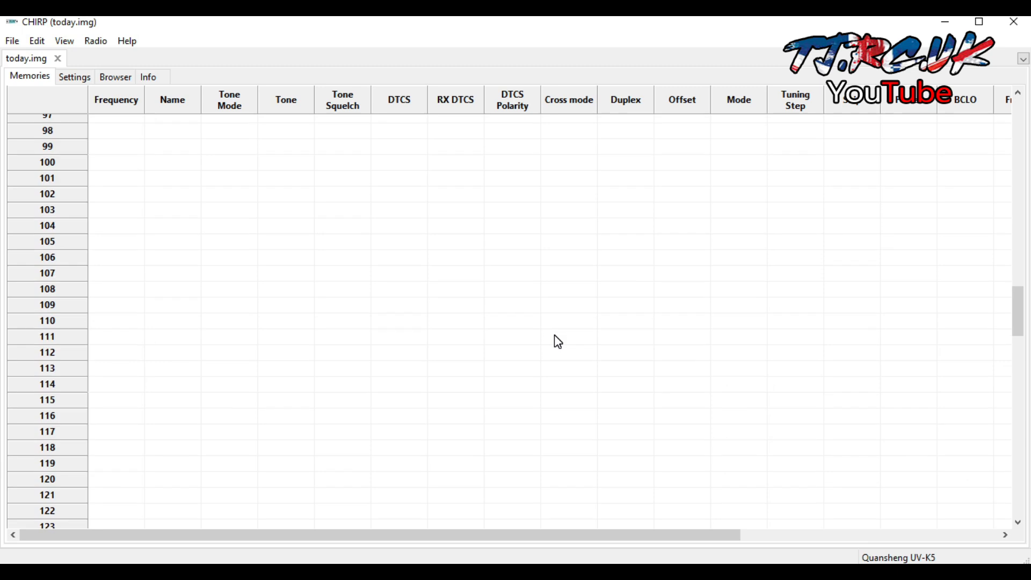
scroll(down, 3)
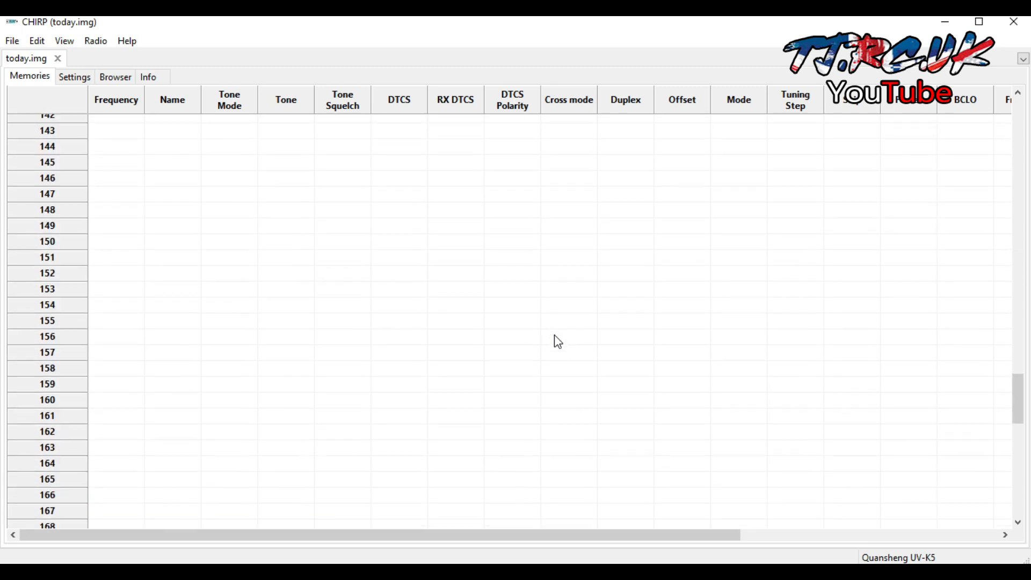
scroll(down, 3)
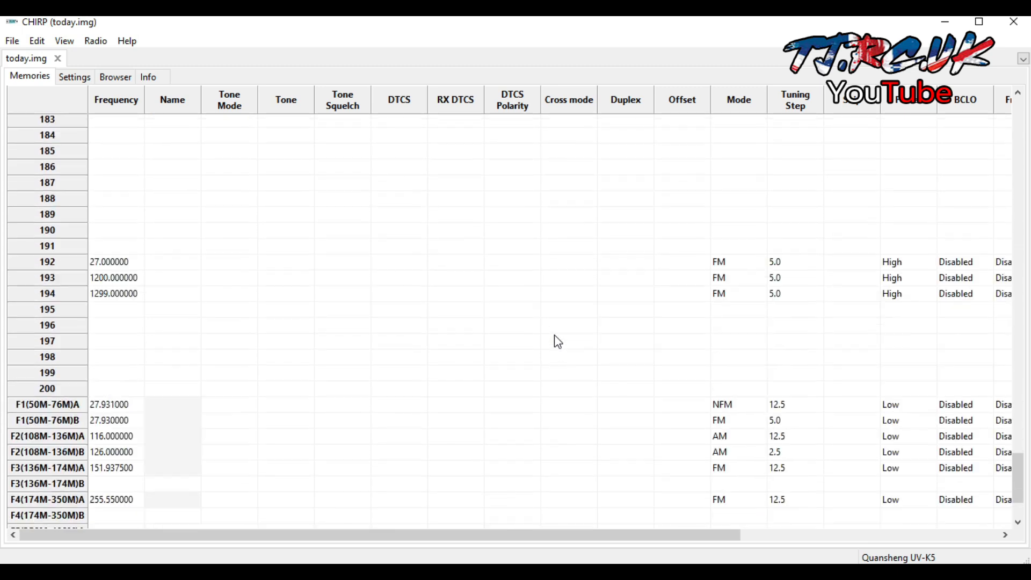